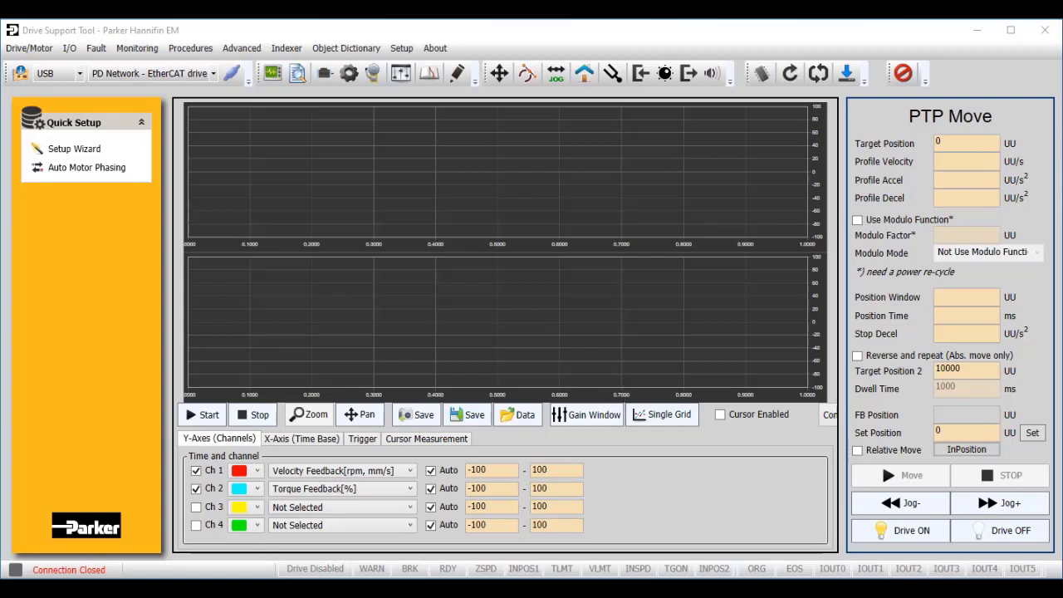
pyautogui.moveTo(236, 80)
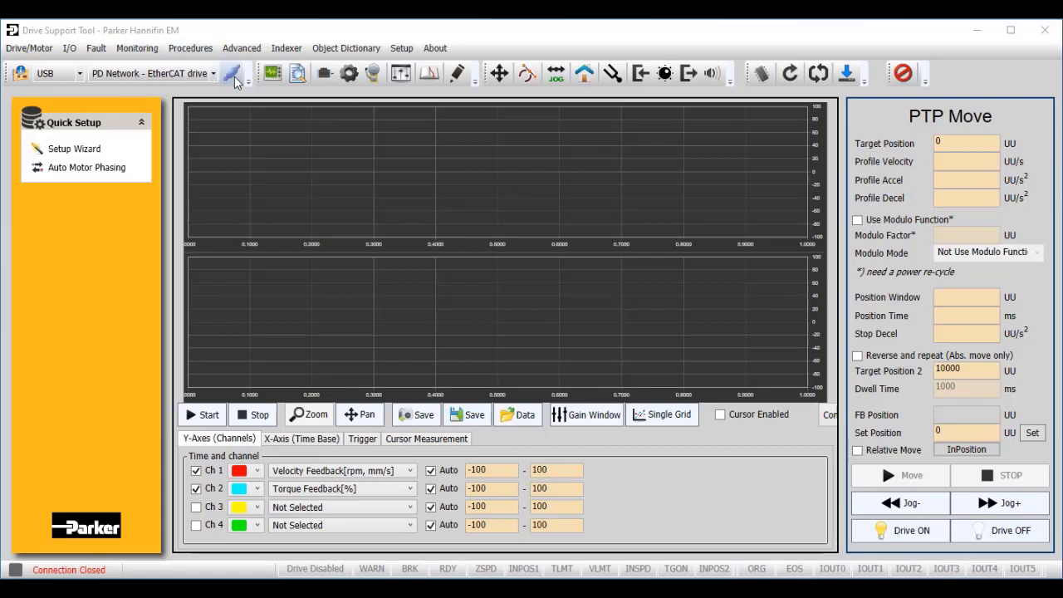
# - Connect to the PD-04C over USB and start the setup wizard On-Line, reading parameters from the drive
pyautogui.click(232, 73)
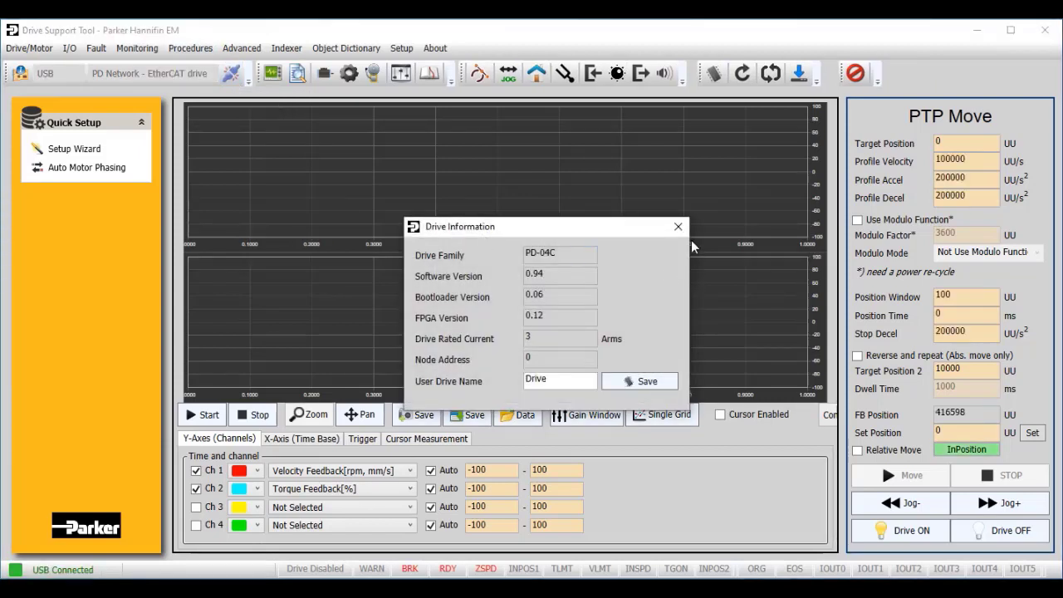
pyautogui.click(678, 226)
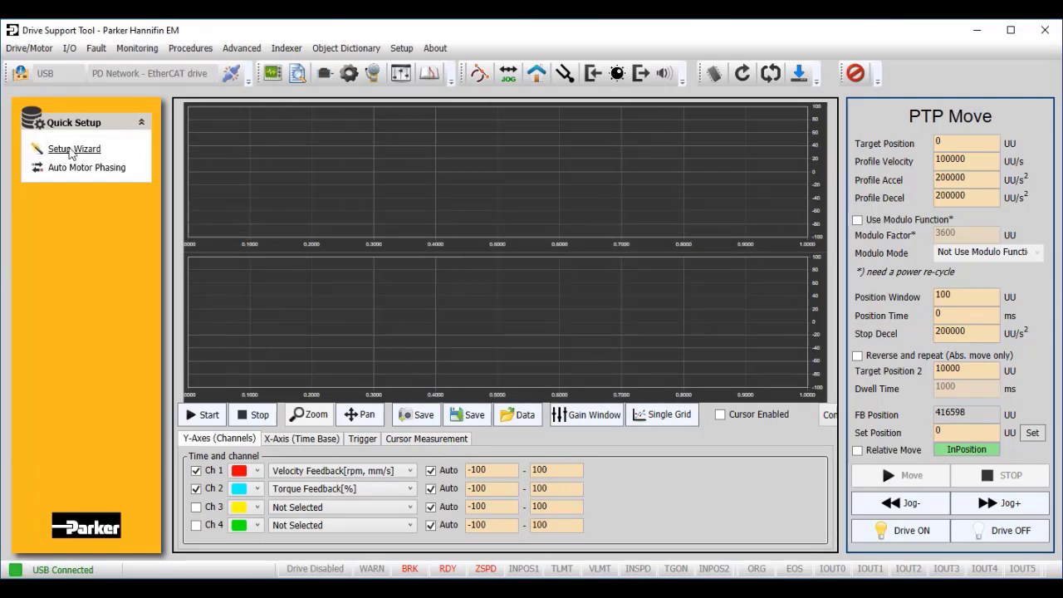
pyautogui.click(73, 149)
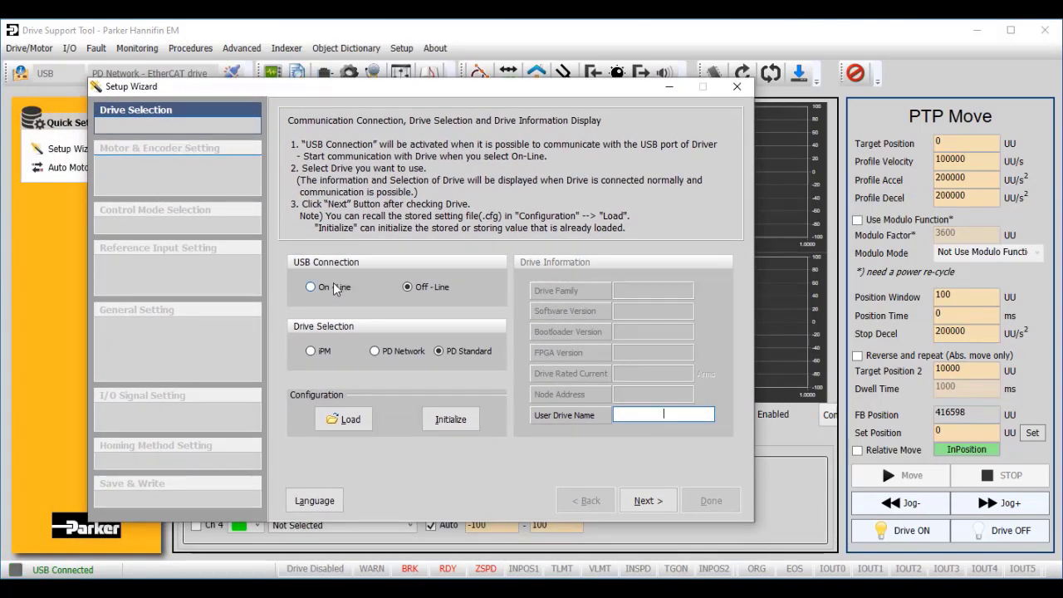
pyautogui.click(309, 286)
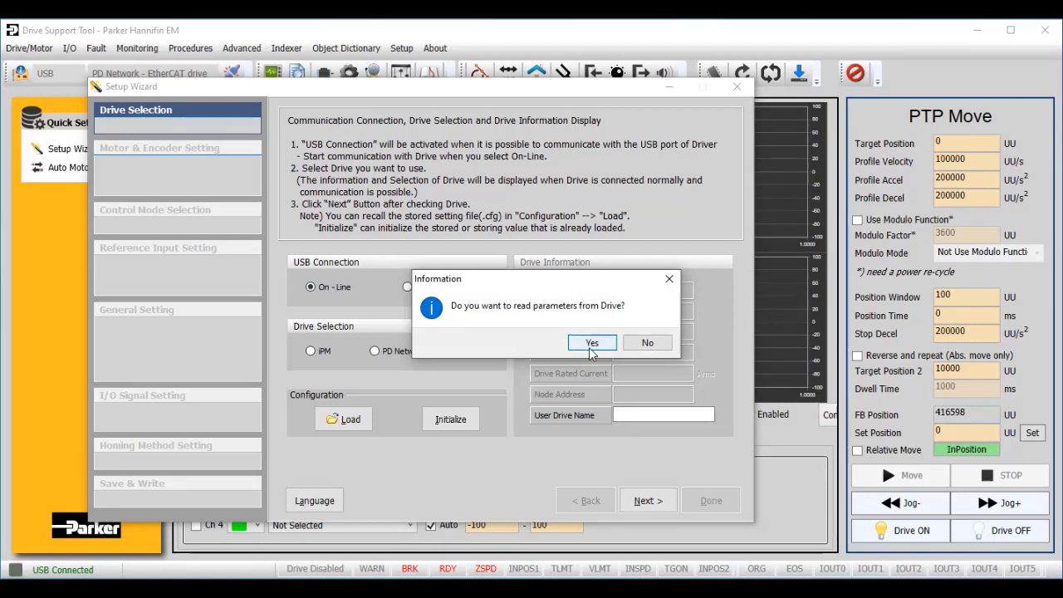
pyautogui.click(591, 342)
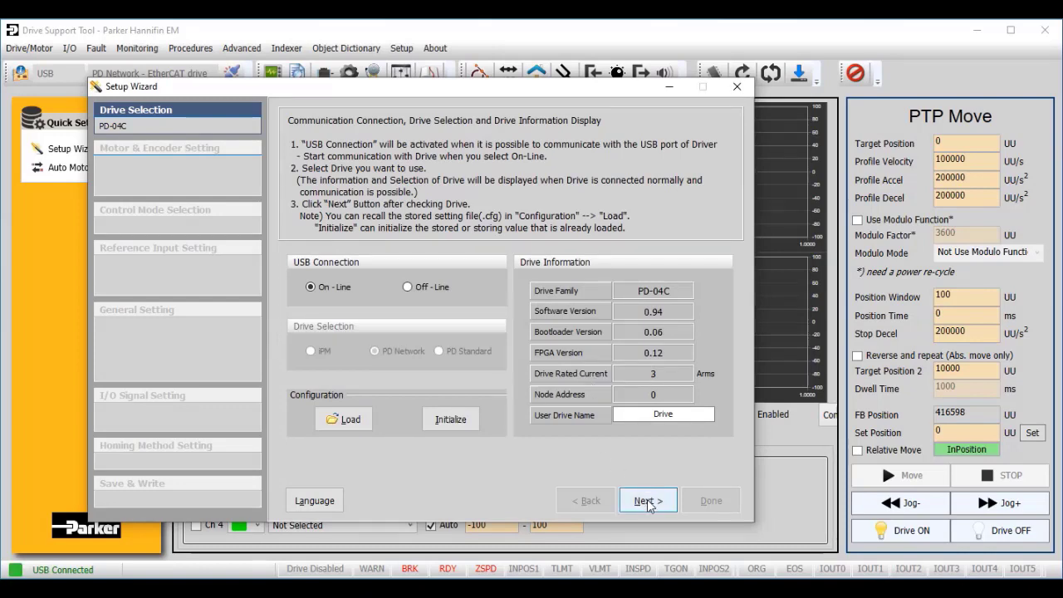
# - Keep the Smart encoder motor and set rotation to CW on positive command
pyautogui.click(647, 500)
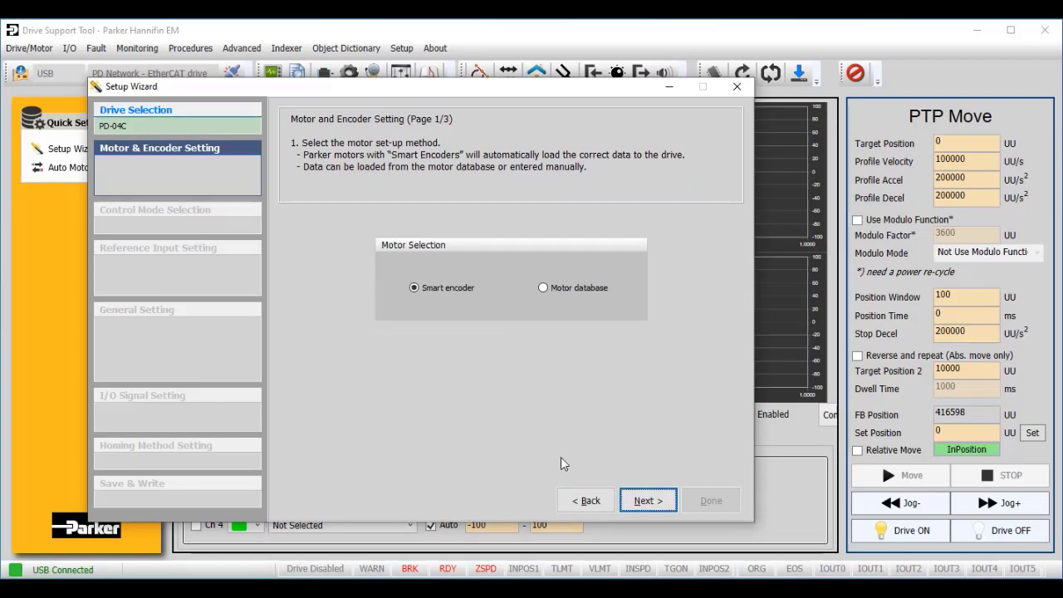
pyautogui.moveTo(485, 304)
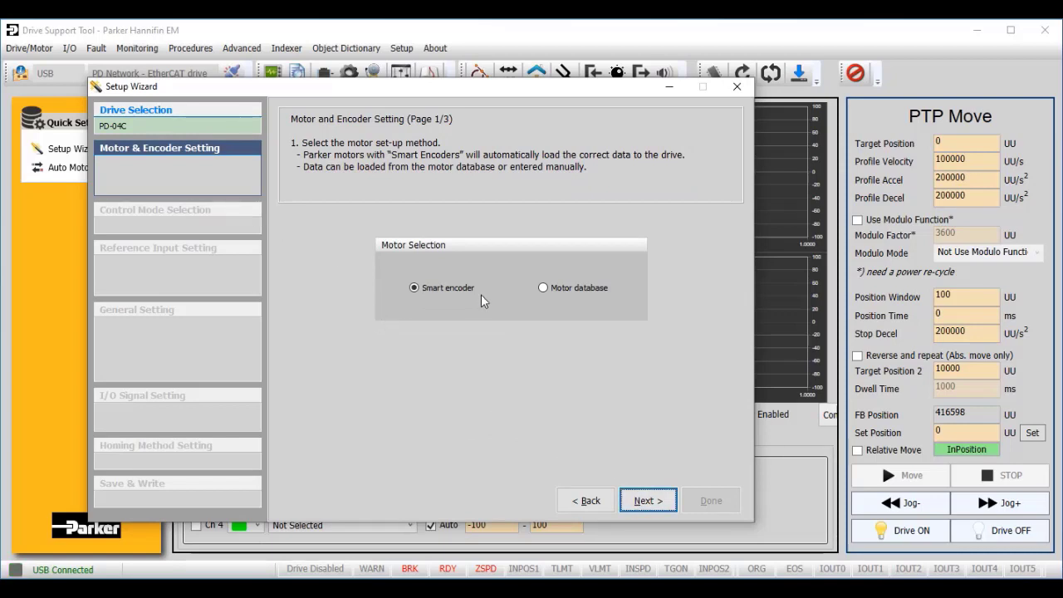
pyautogui.click(648, 500)
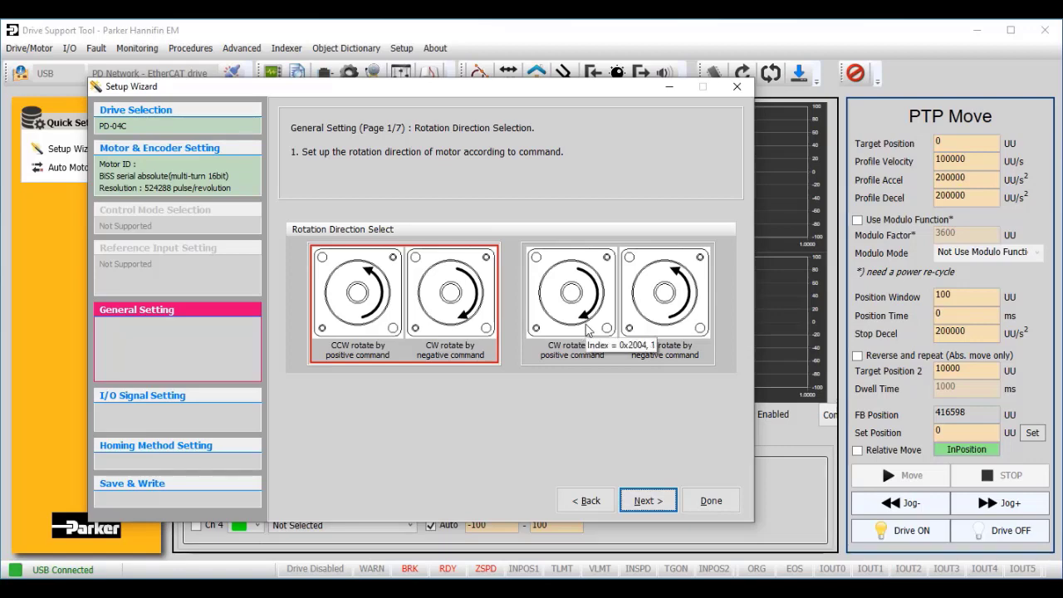
pyautogui.click(648, 500)
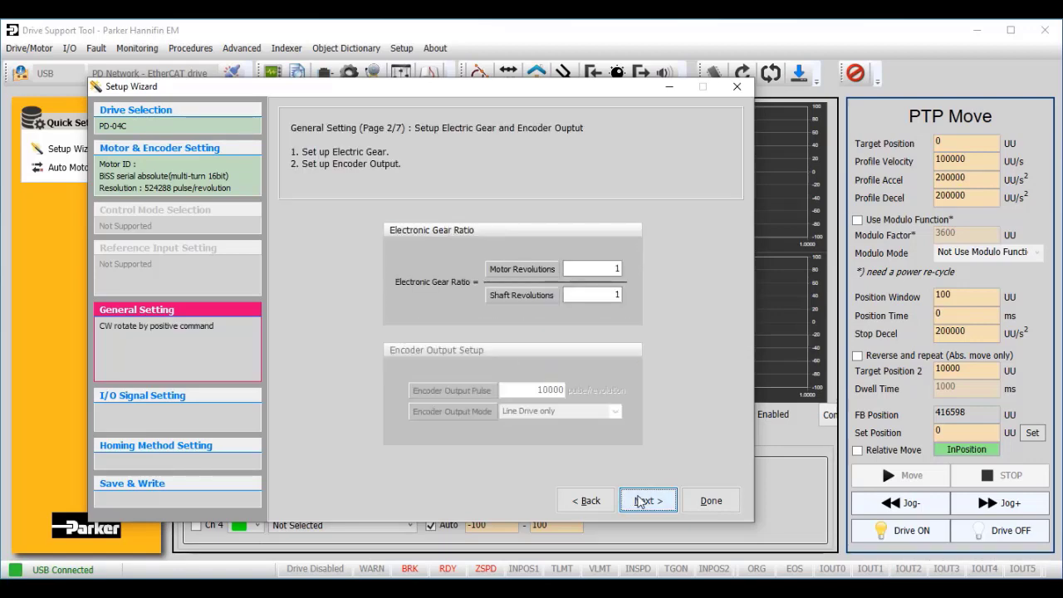
pyautogui.moveTo(631, 465)
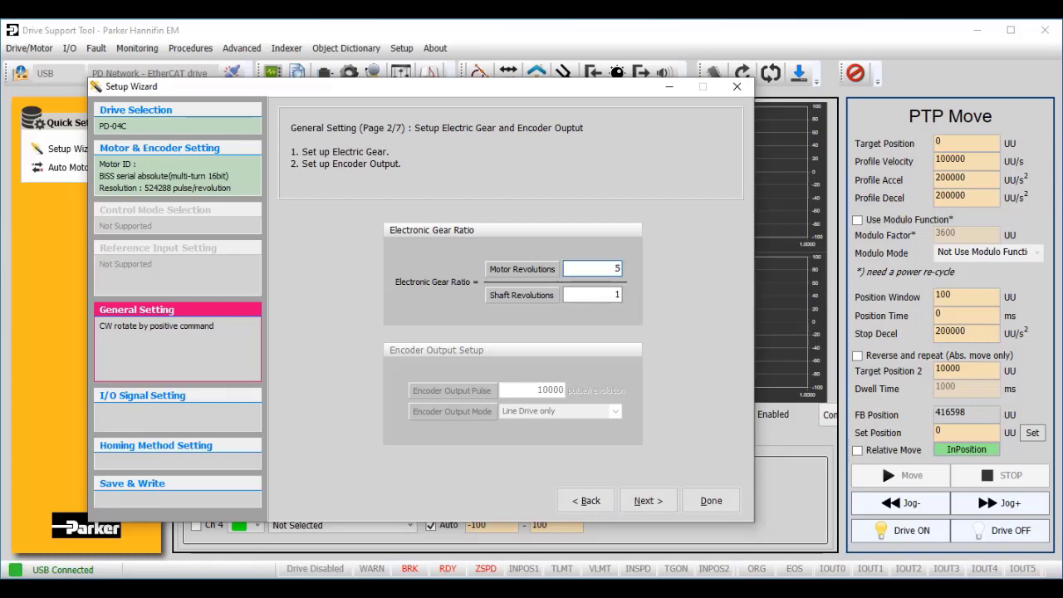
# - Enter the electronic gear ratio as 524288 motor revolutions to 10000 shaft revolutions
pyautogui.write('52428')
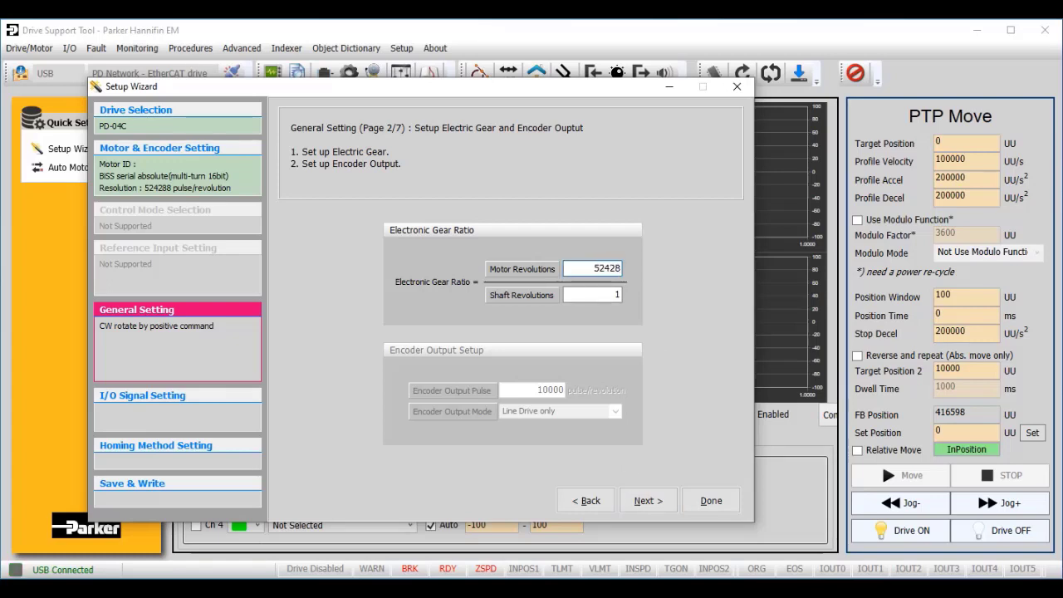
pyautogui.click(591, 296)
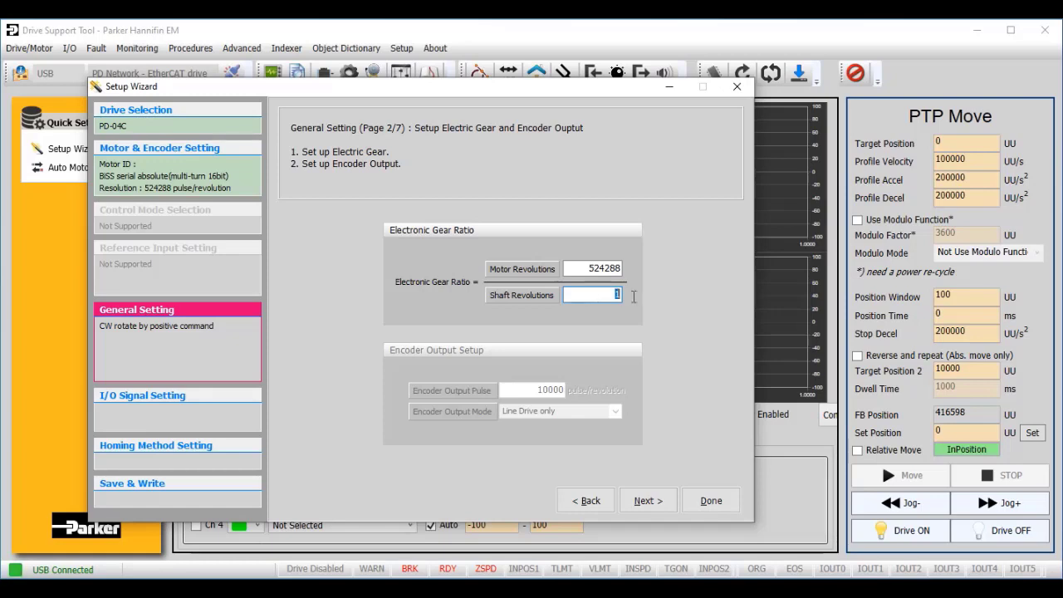
pyautogui.write('10000')
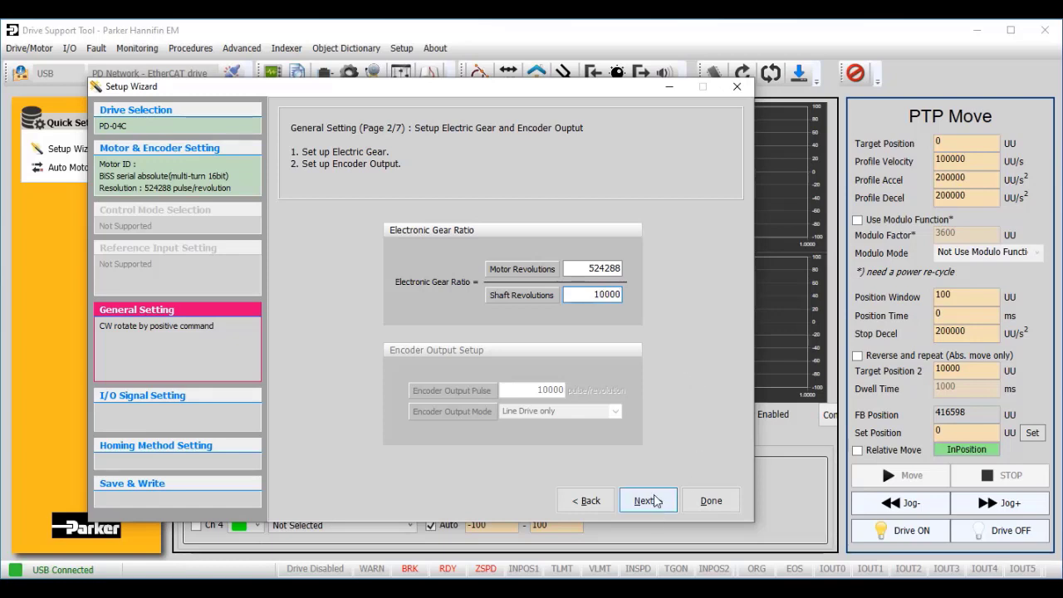
# - Keep the default emergency stop torque and torque limits and continue to I/O signals
pyautogui.click(646, 500)
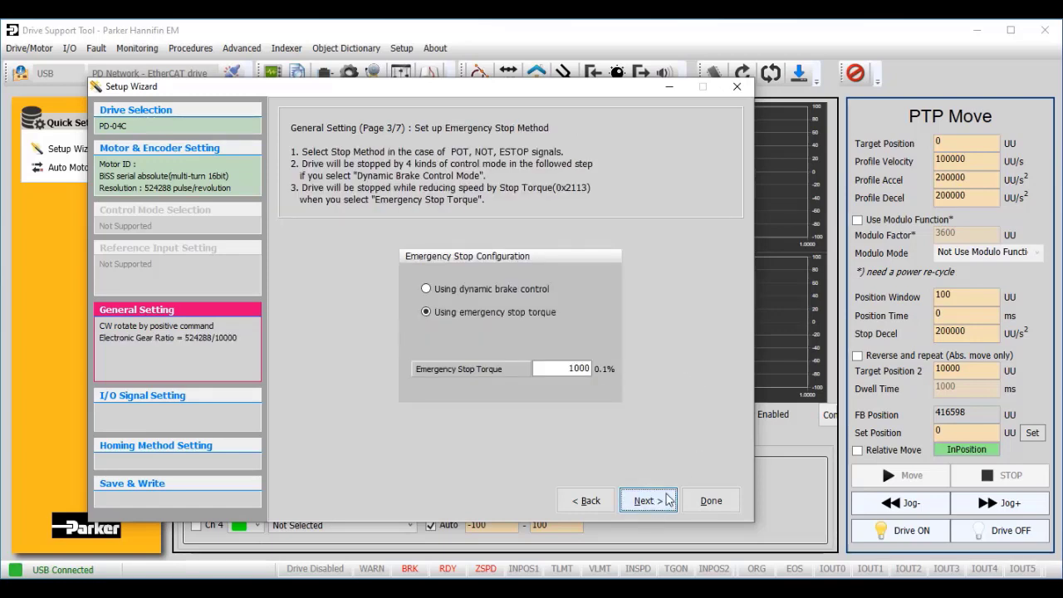
pyautogui.moveTo(668, 504)
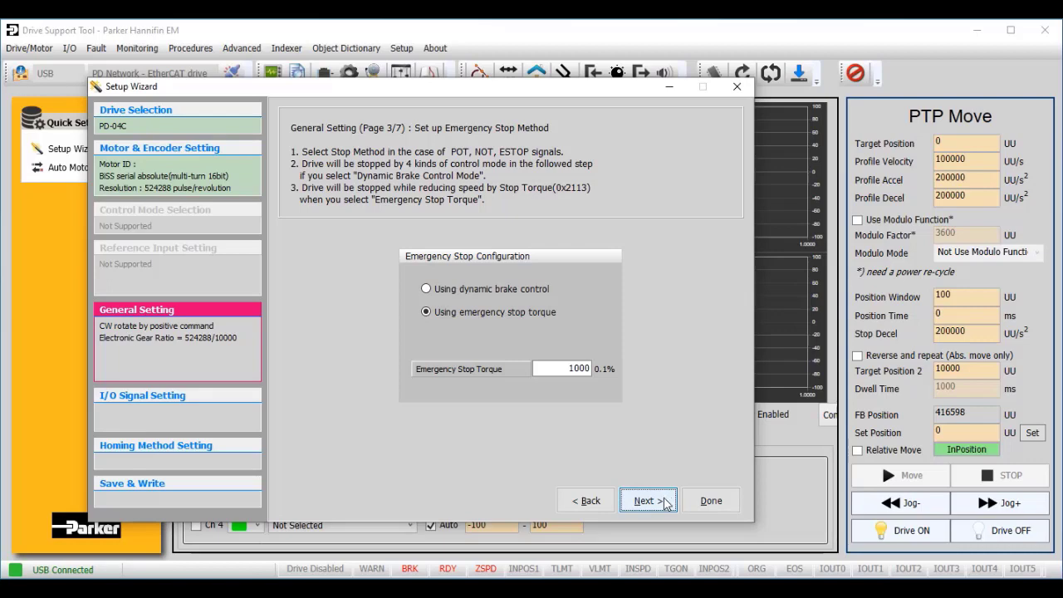
pyautogui.click(647, 499)
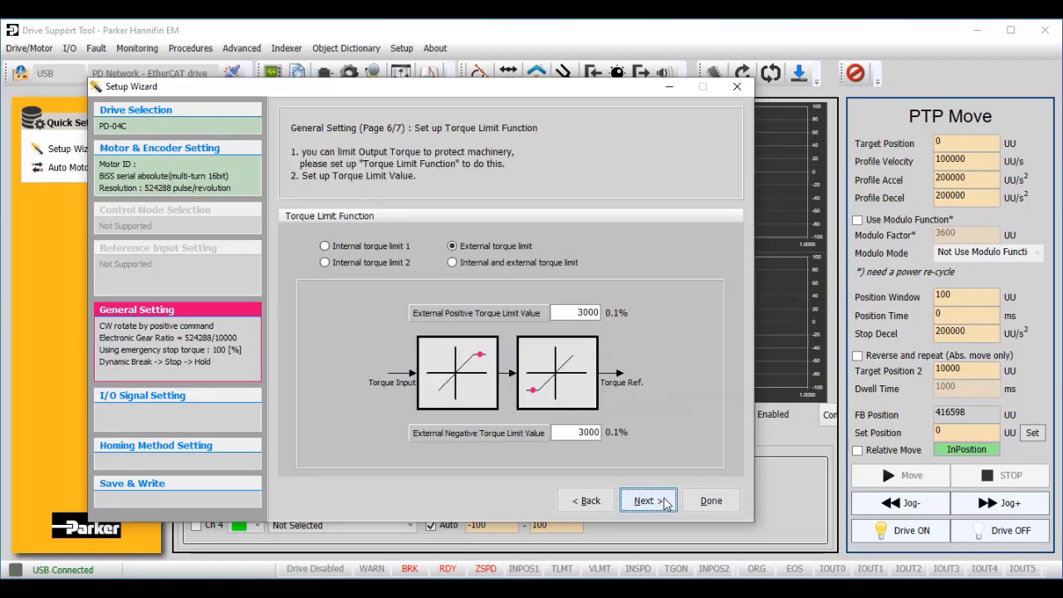
pyautogui.click(646, 500)
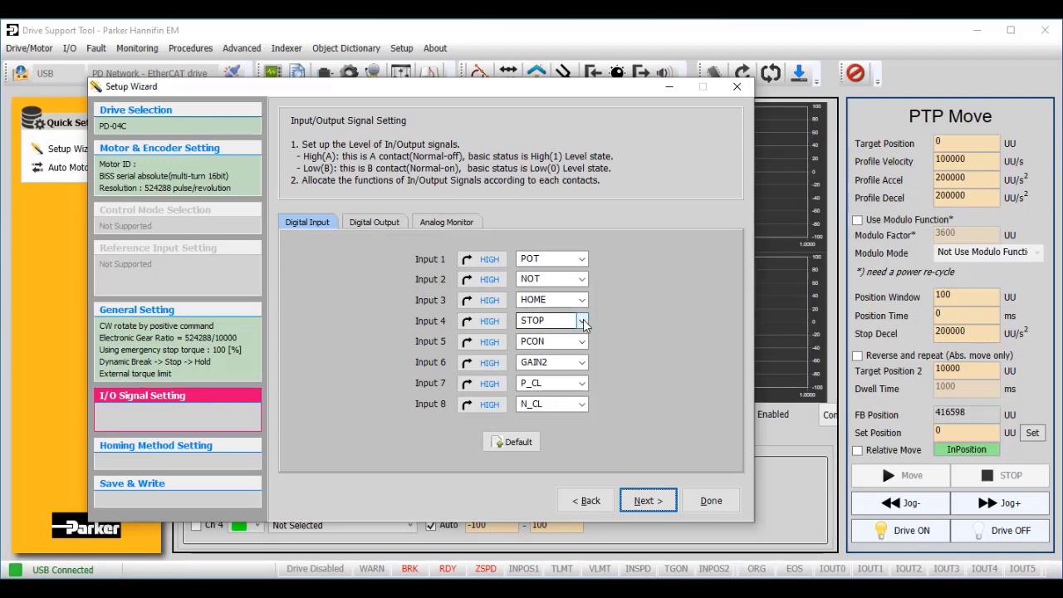
# - Set the digital inputs to Not Assigned, keeping Input 4 on PROBEZ
pyautogui.click(581, 321)
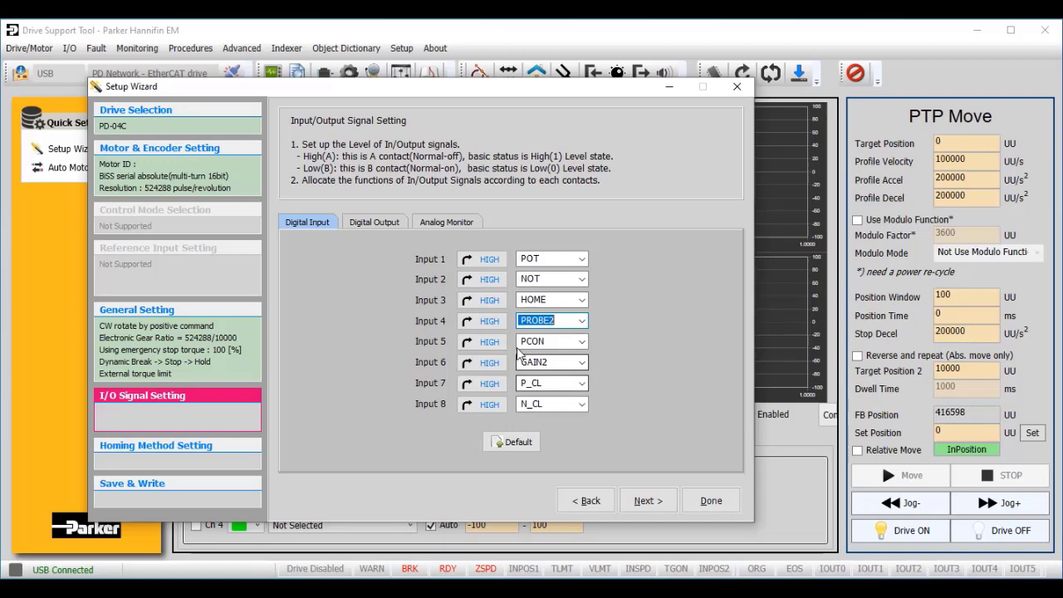
pyautogui.click(482, 320)
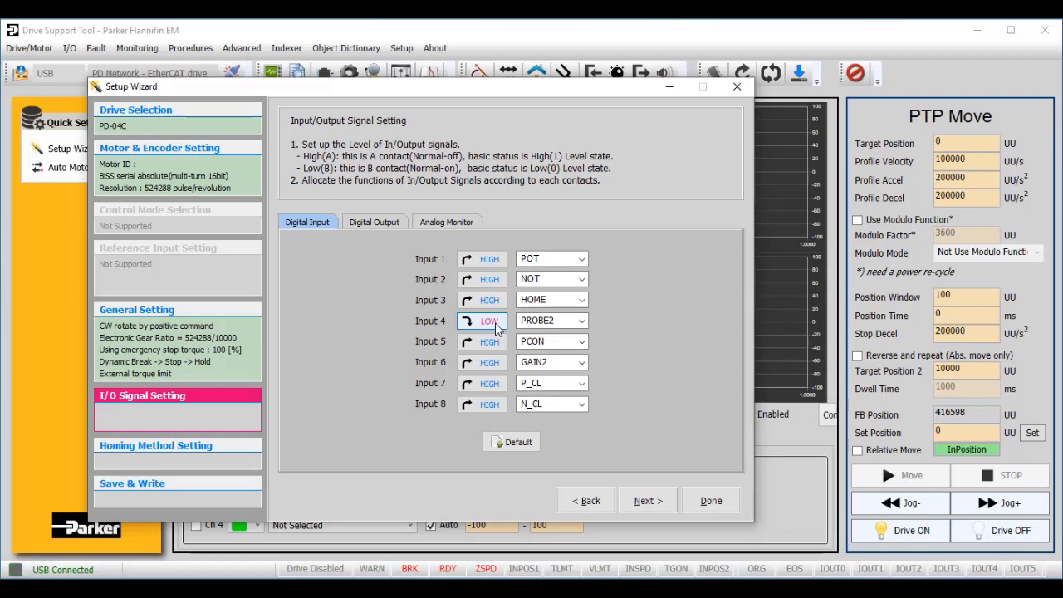
pyautogui.click(578, 259)
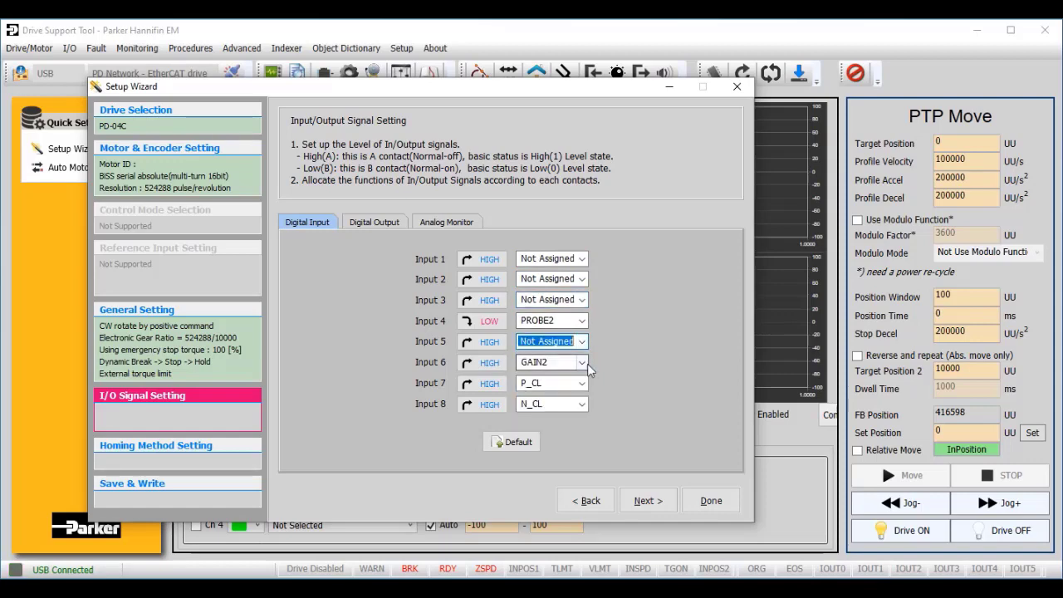
pyautogui.click(578, 382)
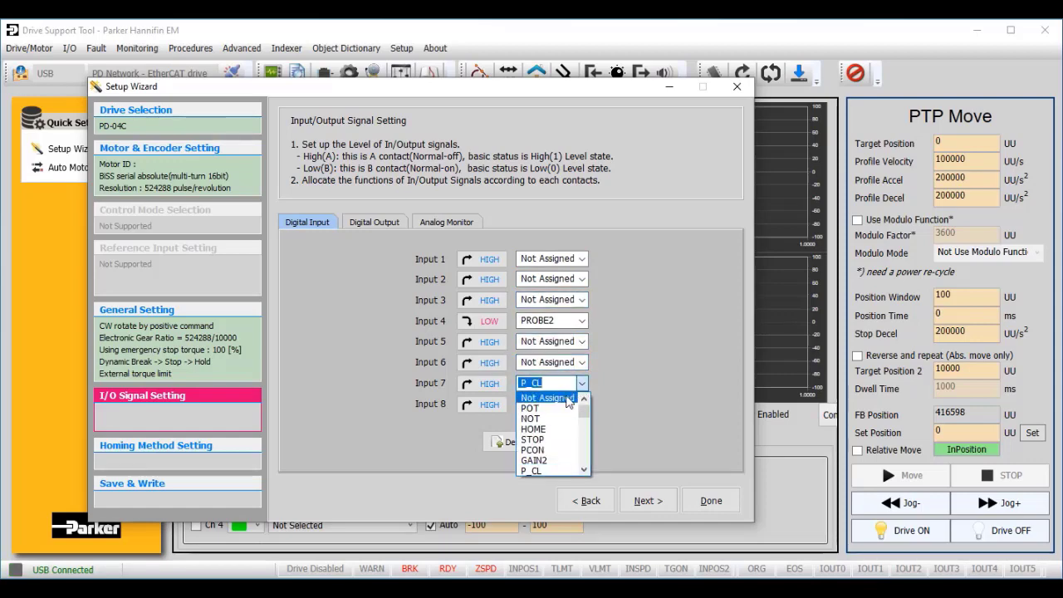
pyautogui.click(545, 398)
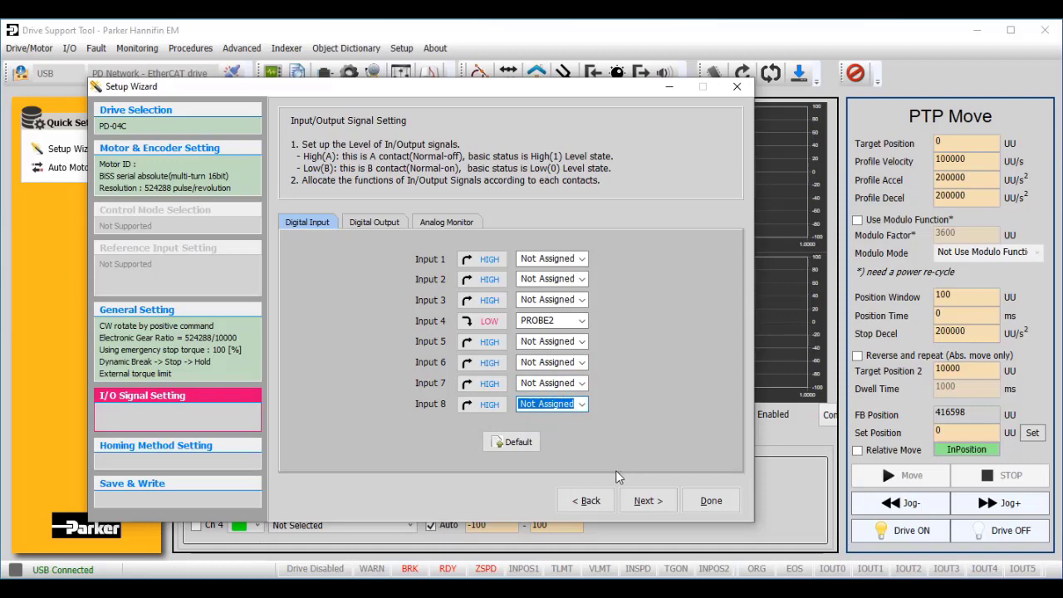
# - Skip past Homing Method, write the settings to the drive and exit the wizard
pyautogui.click(648, 500)
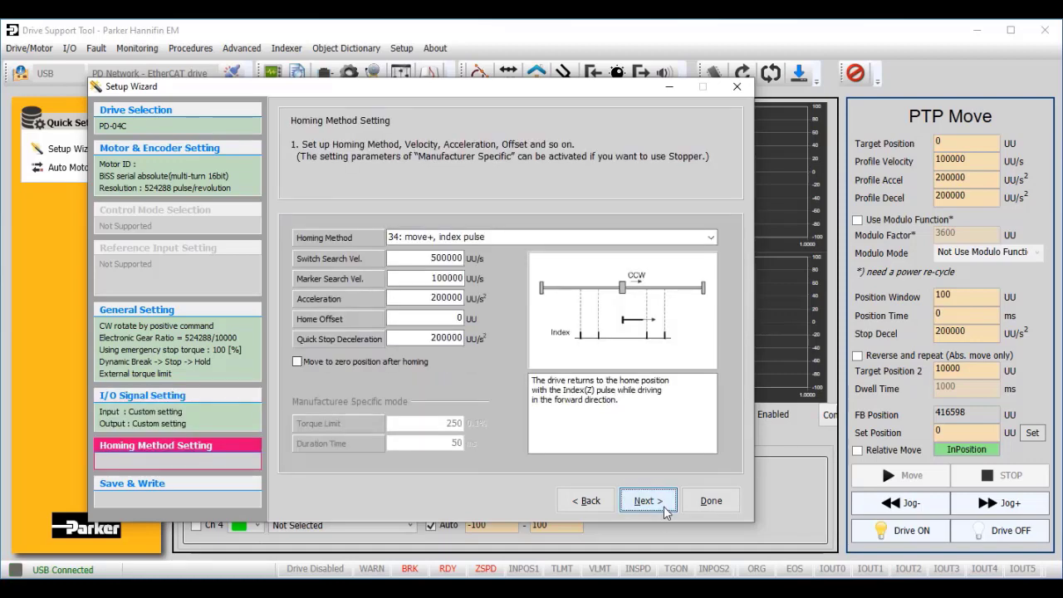
pyautogui.click(648, 500)
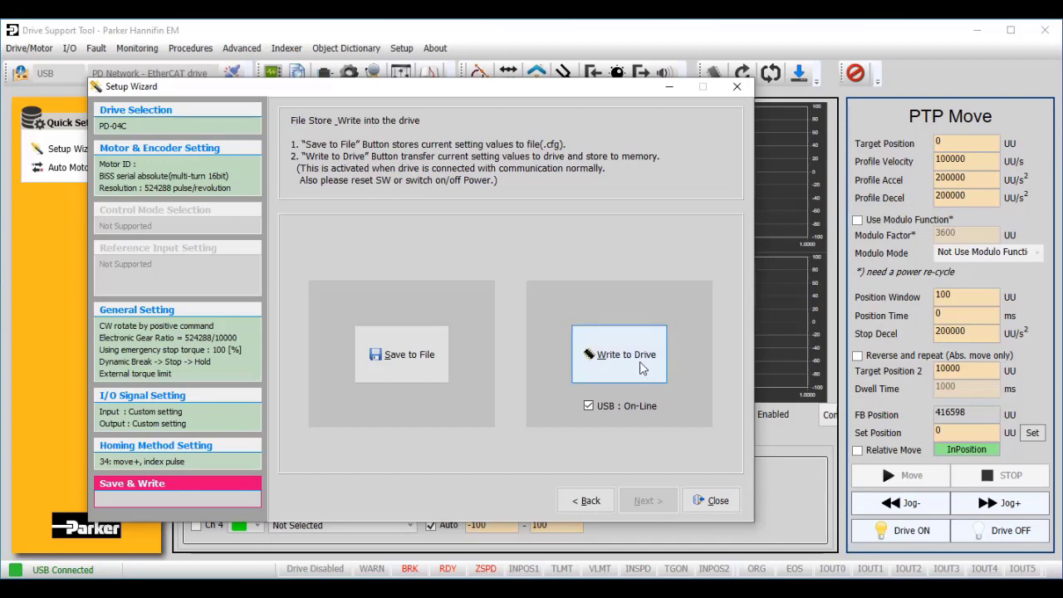
pyautogui.click(618, 353)
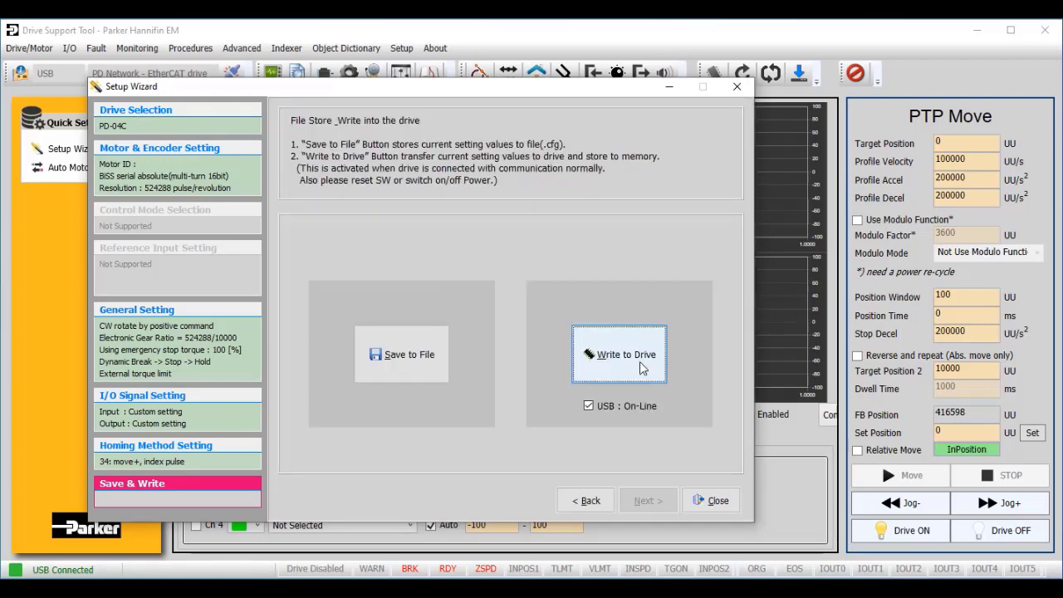
pyautogui.moveTo(684, 478)
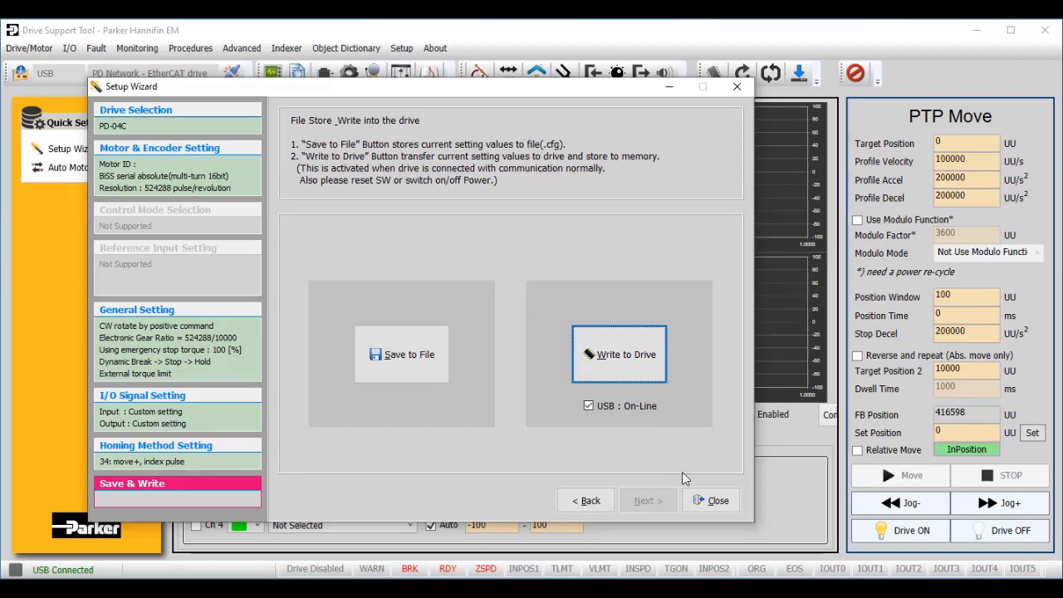
pyautogui.click(711, 500)
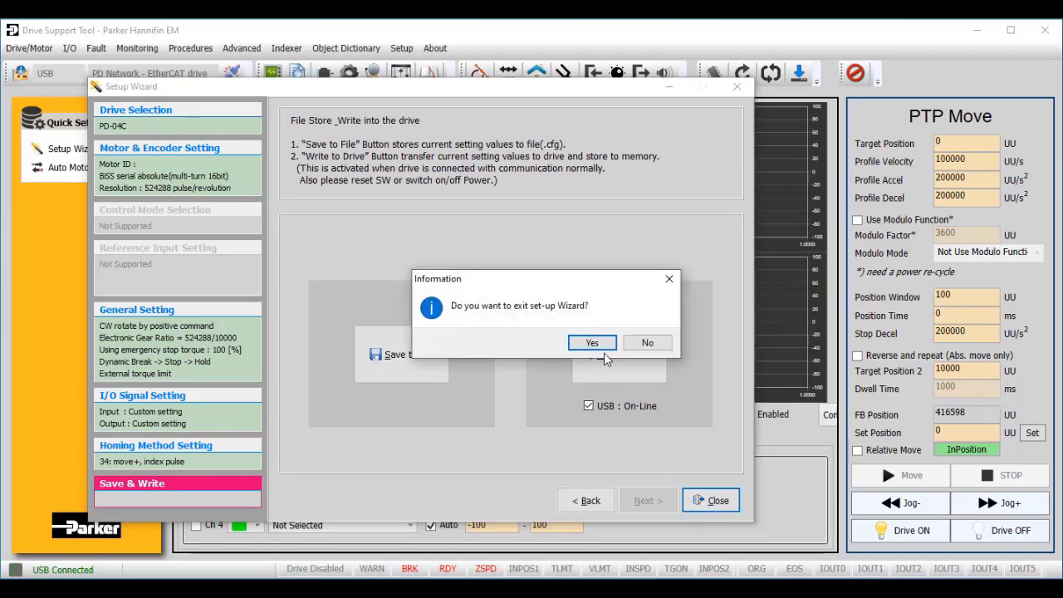
pyautogui.click(591, 343)
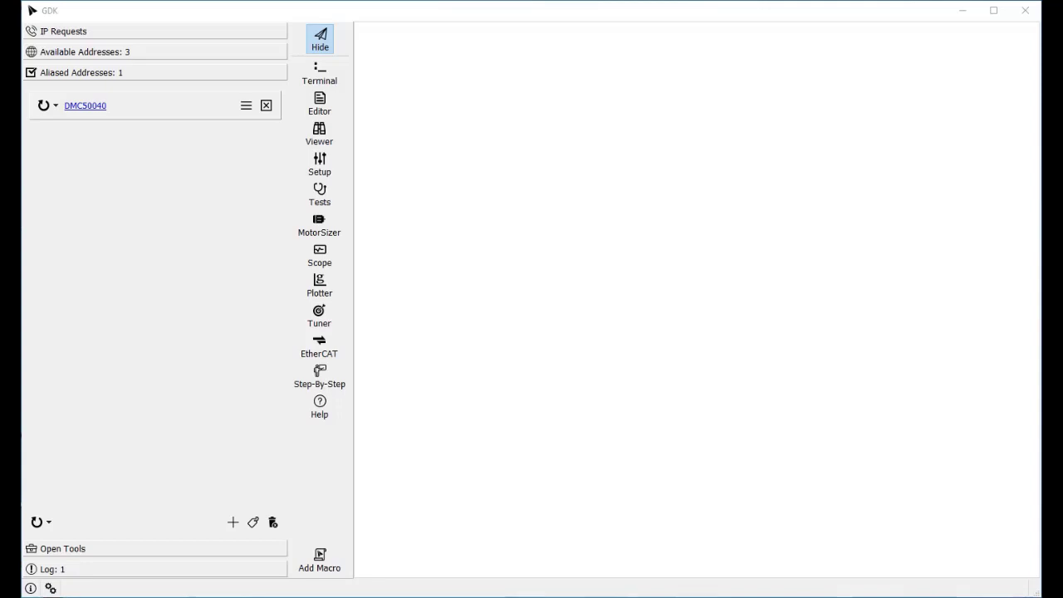
pyautogui.moveTo(271, 350)
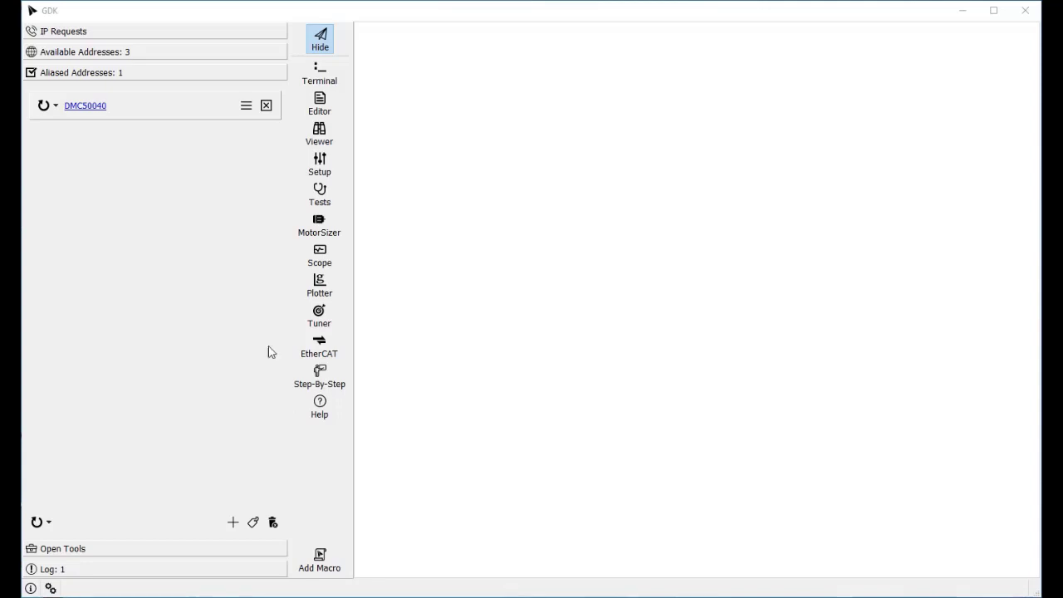
# - In a DMC50040 terminal, enter MO, MT10, EX-1 and EU1 for EtherCAT setup
pyautogui.click(318, 73)
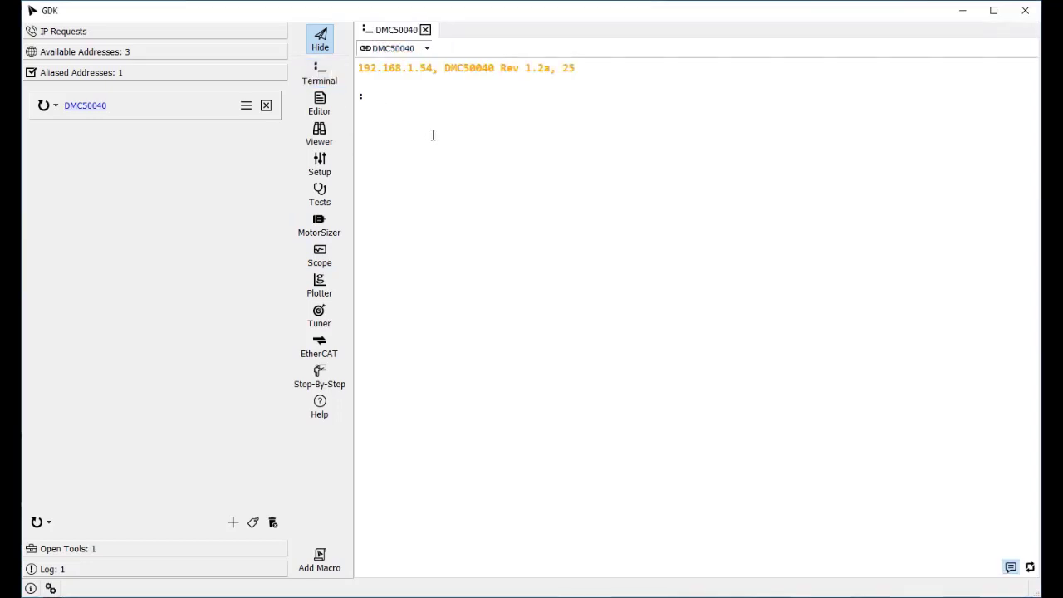
pyautogui.write('MO')
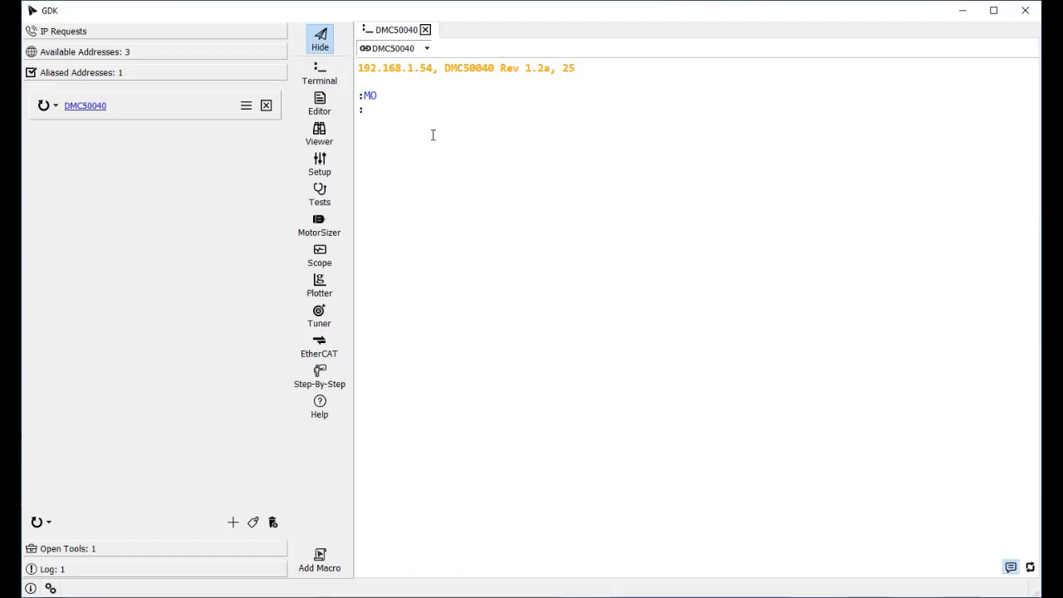
pyautogui.write('MT10')
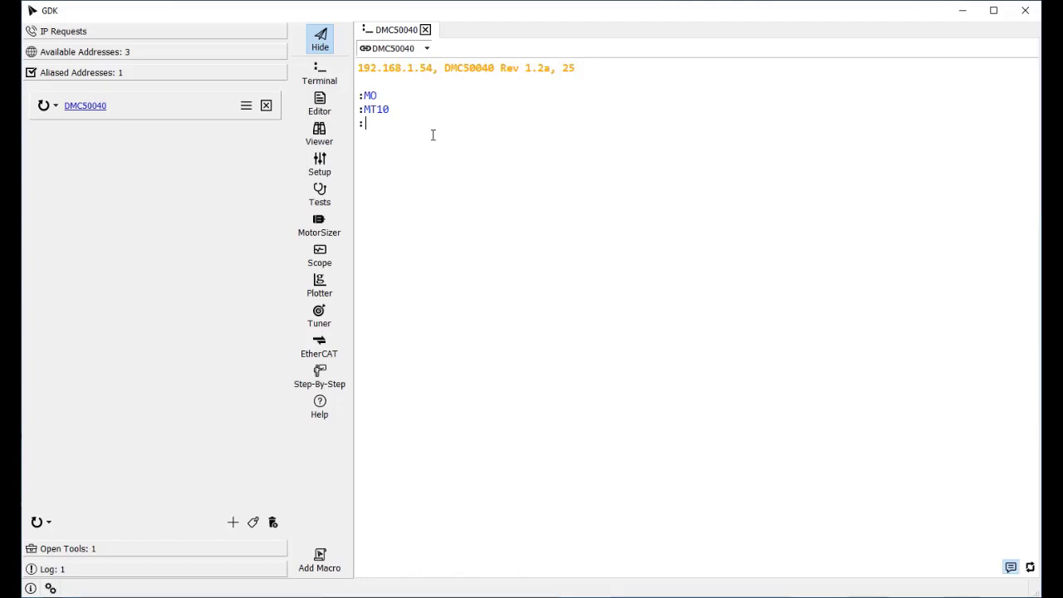
pyautogui.write('EX-1')
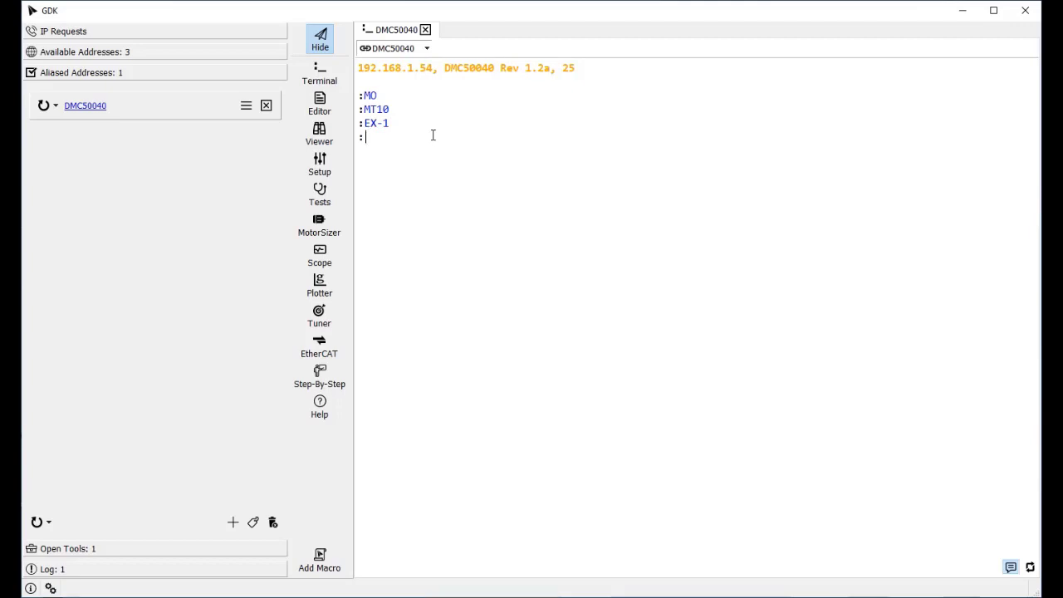
pyautogui.write('EU1')
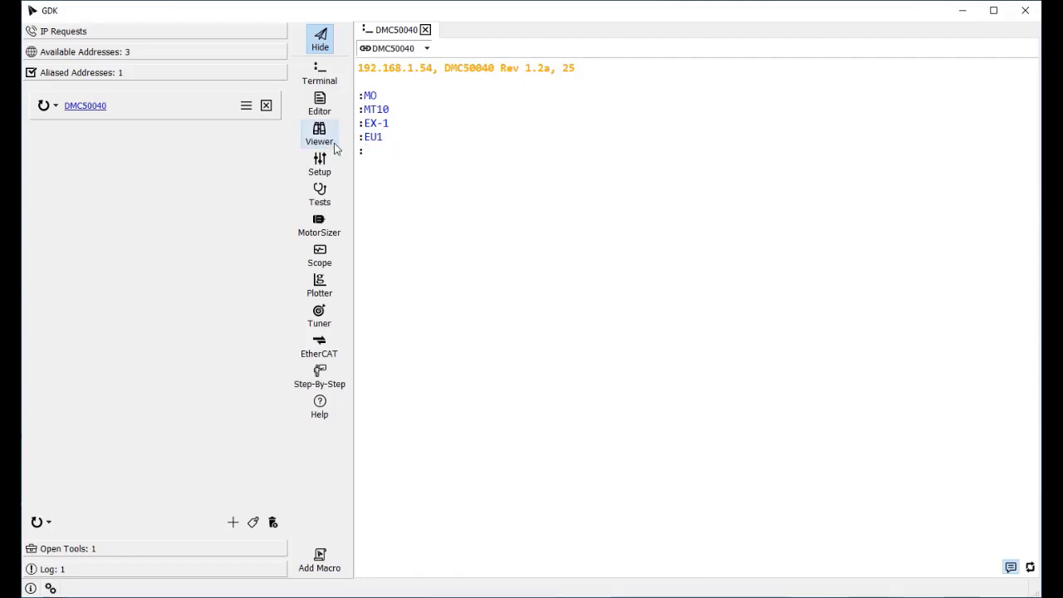
# - Show the Axis A status view, then servo-enable axis A with SHA and begin a =100 command
pyautogui.click(319, 133)
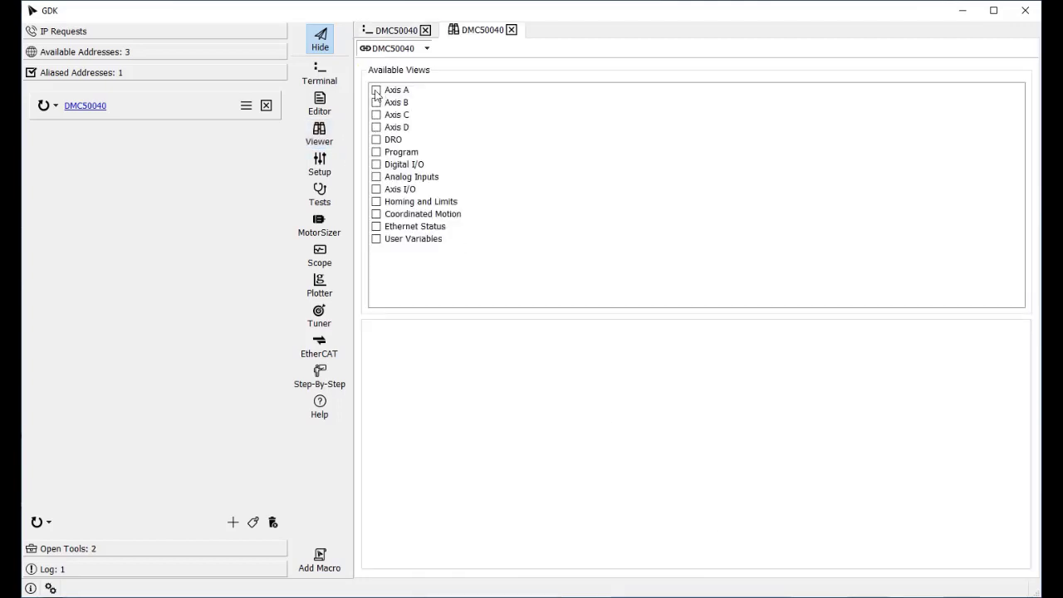
pyautogui.click(375, 89)
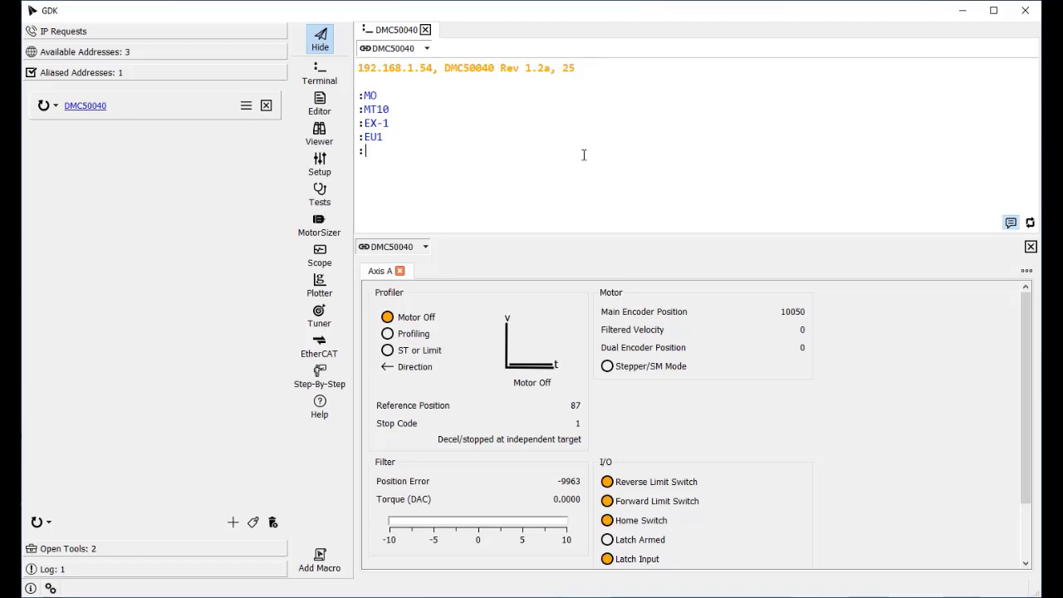
pyautogui.write('SHA')
pyautogui.write('JGA')
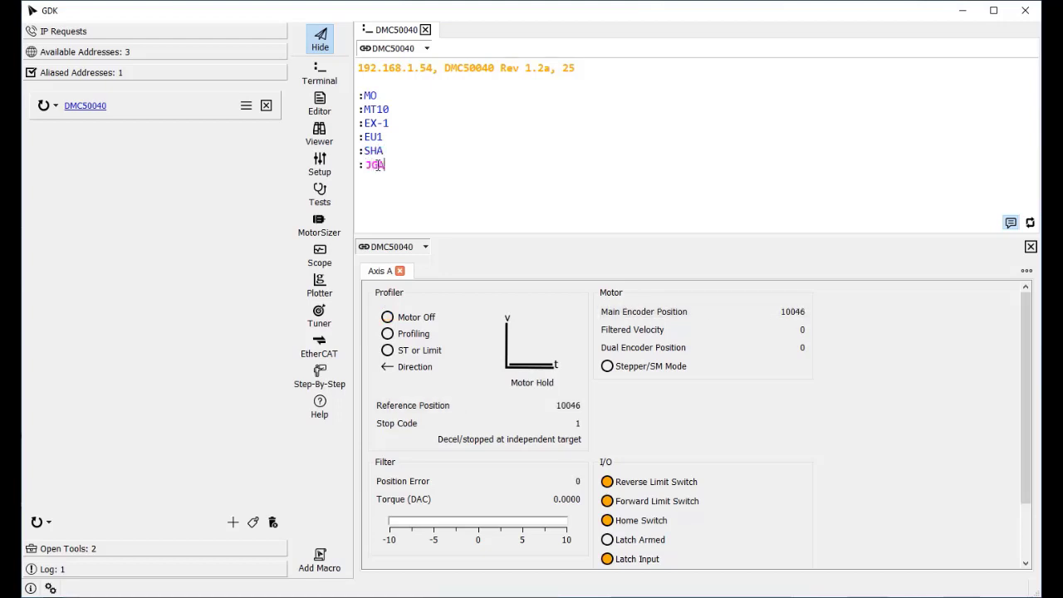
pyautogui.write('=100')
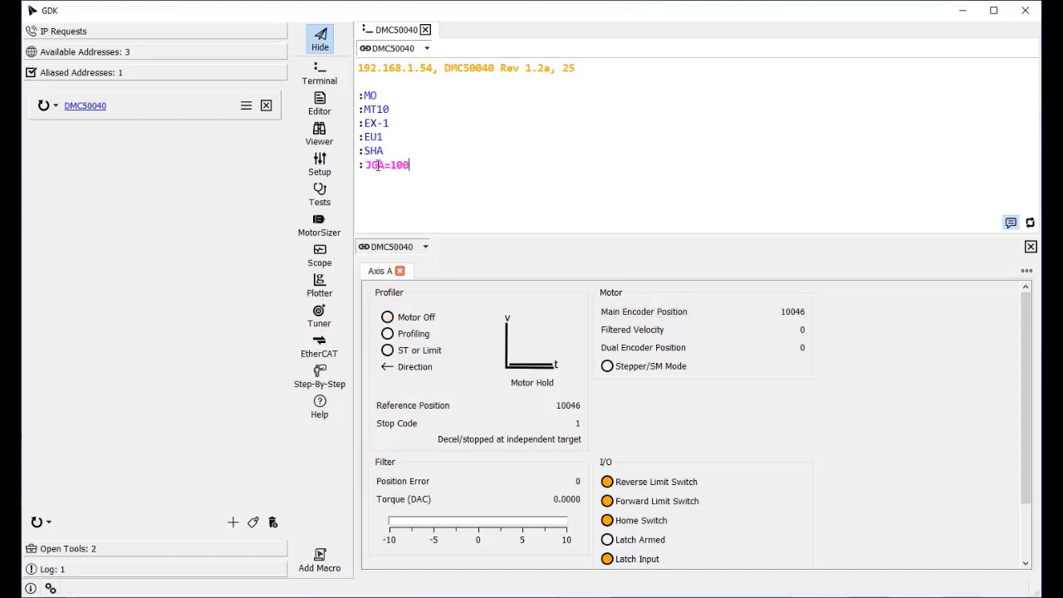